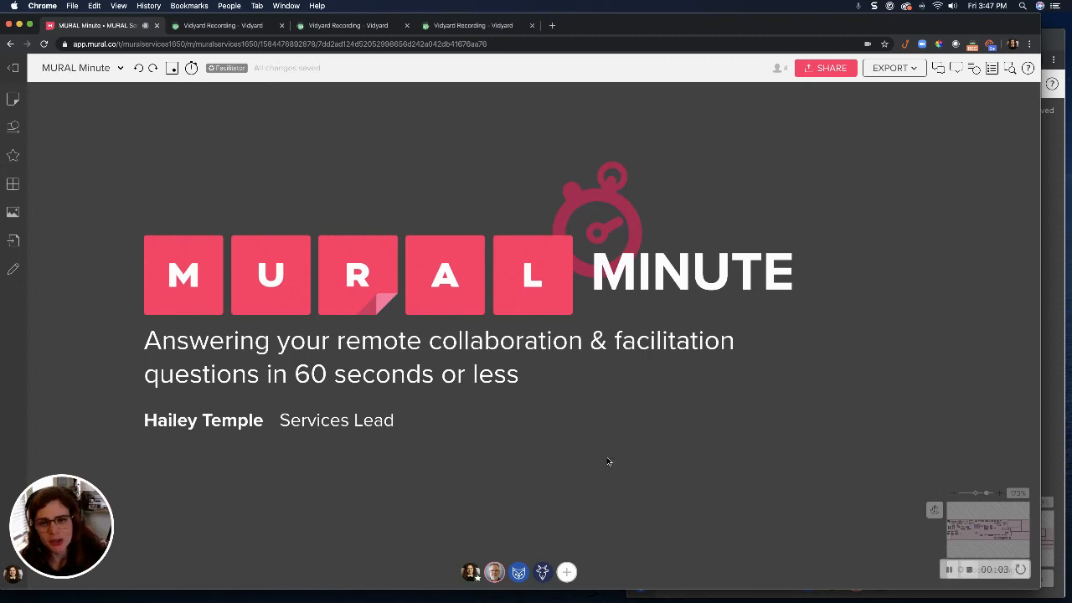
{"action": "mouse_move", "coordinate": [719, 427]}
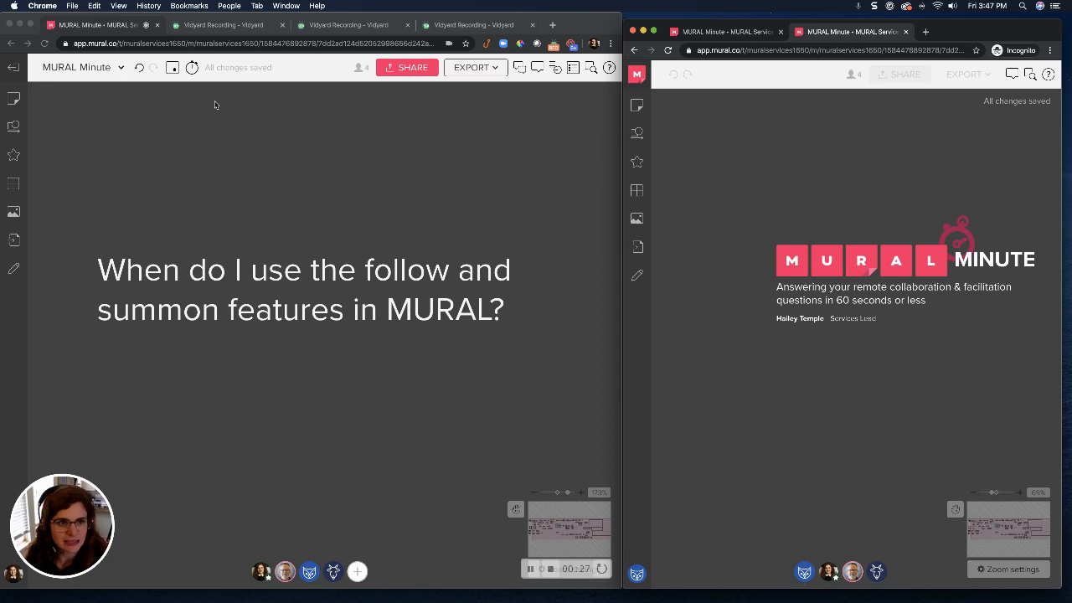
Step: Start a one-minute countdown from the top-bar timer at 01:00
{"action": "left_click", "coordinate": [191, 67]}
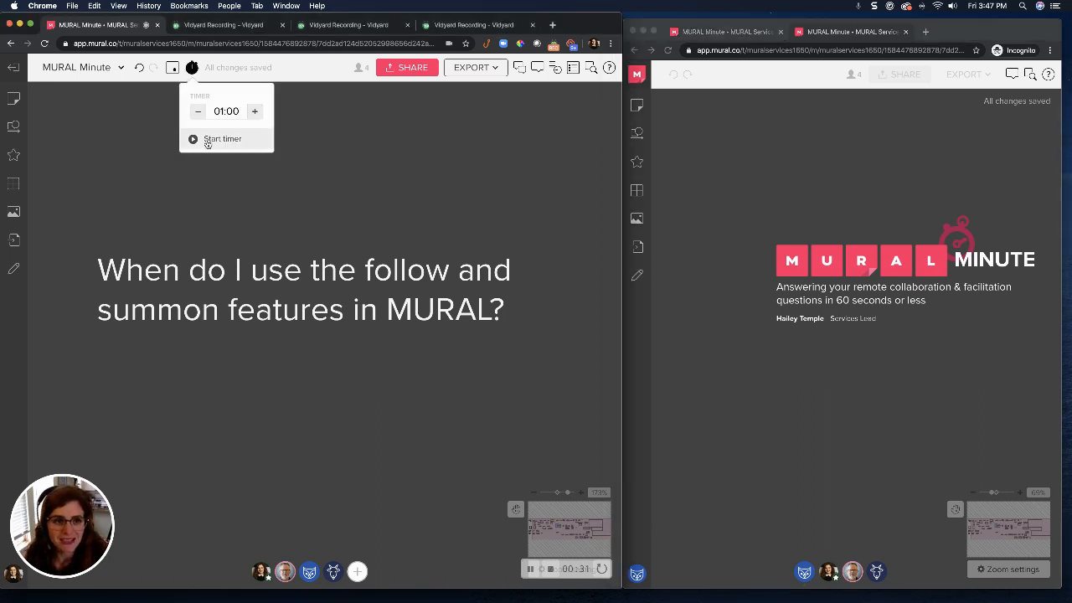
{"action": "left_click", "coordinate": [221, 137]}
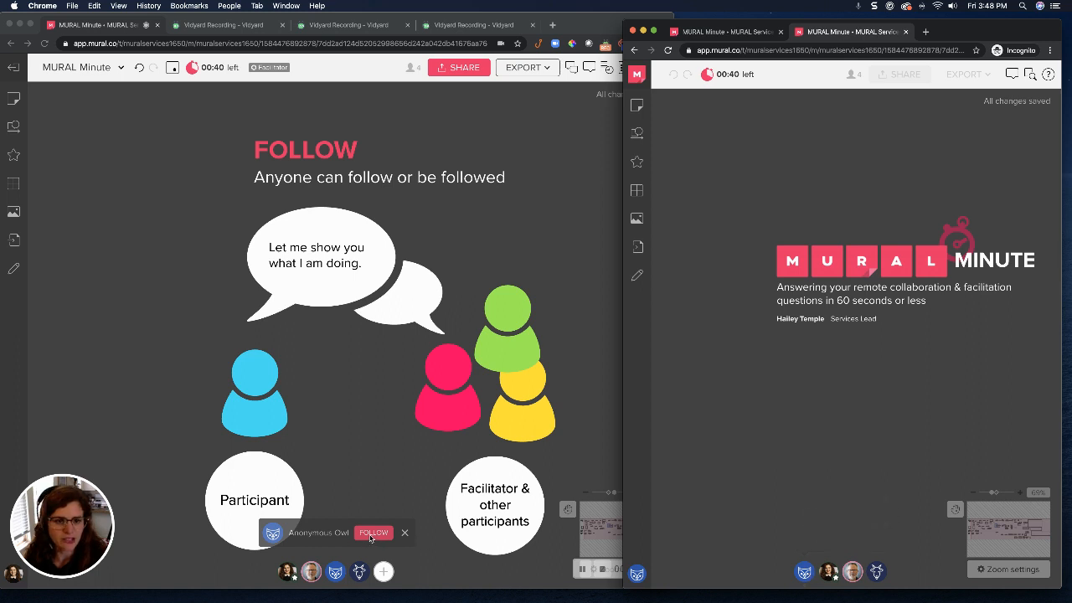
Step: Follow the other participant from their avatar popup
{"action": "left_click", "coordinate": [373, 533]}
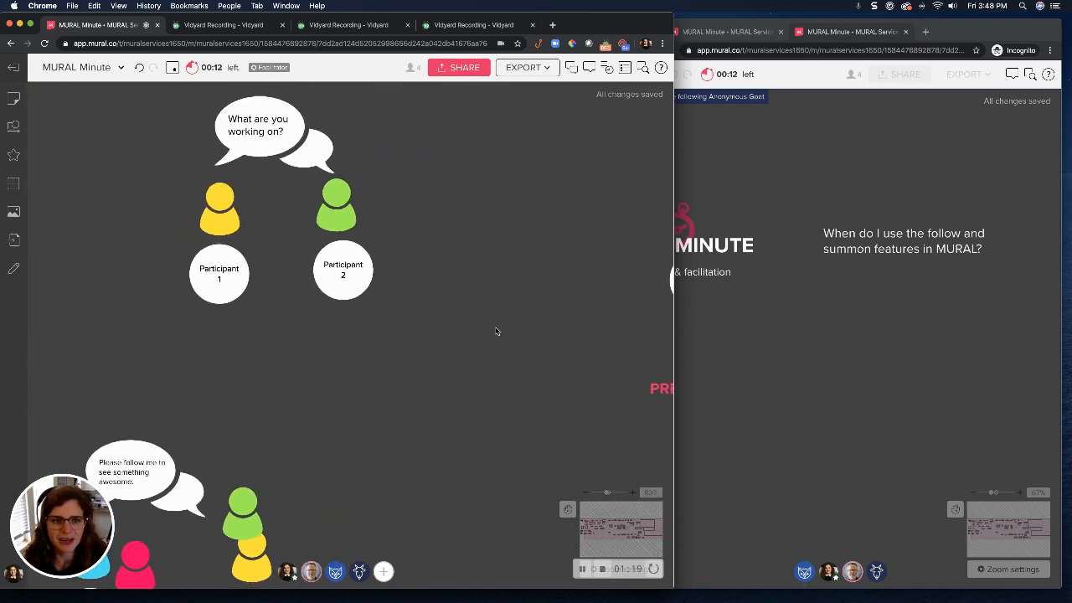
Step: Add one more minute to the running countdown and move toward the SUMMON slide
{"action": "left_click", "coordinate": [192, 67]}
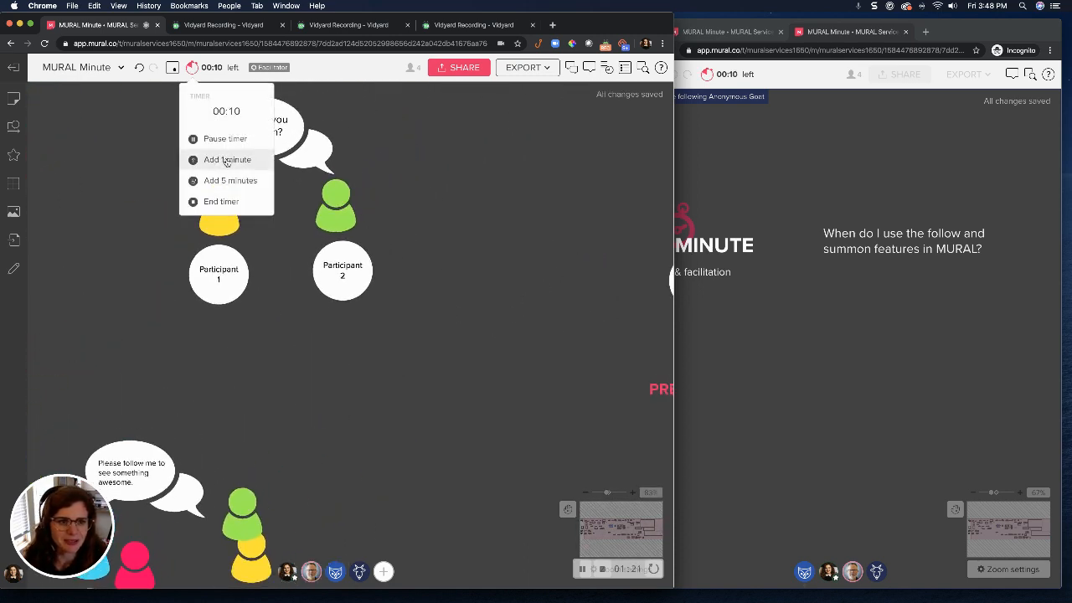
{"action": "left_click", "coordinate": [227, 159]}
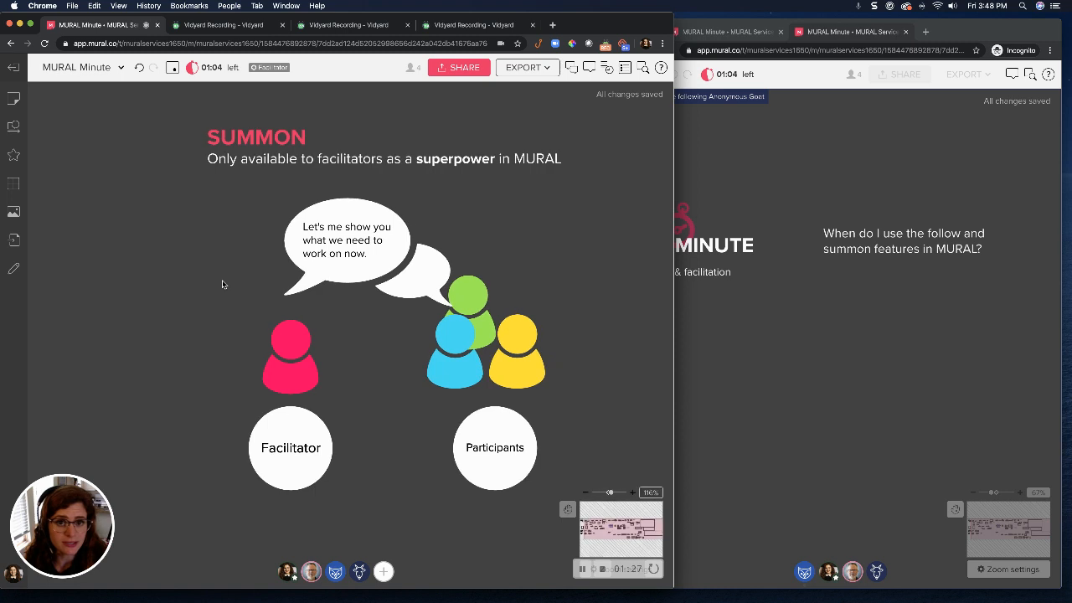
{"action": "left_click", "coordinate": [288, 571]}
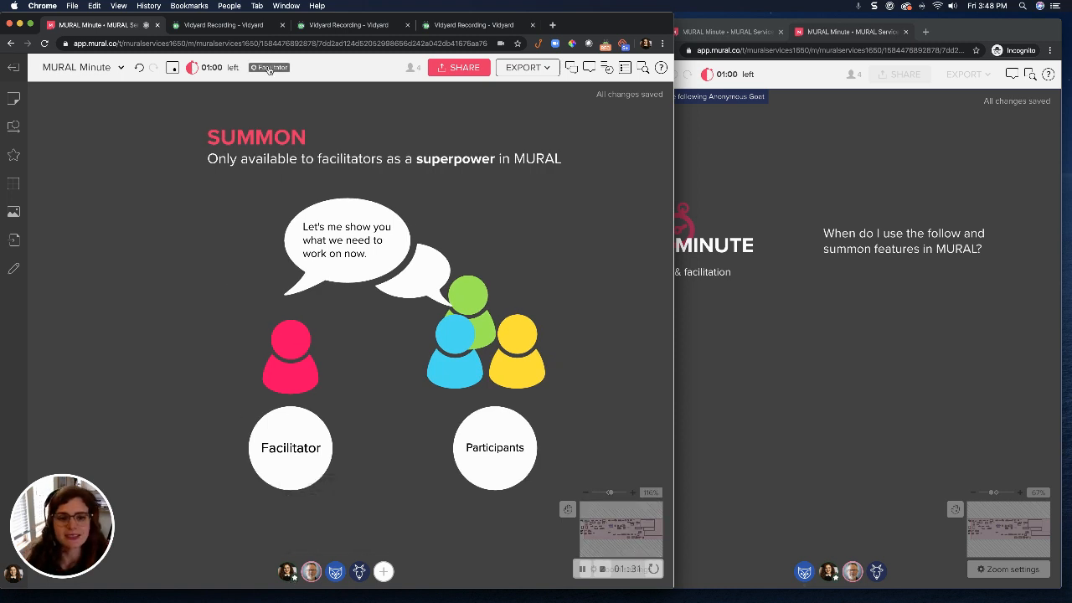
{"action": "mouse_move", "coordinate": [576, 215]}
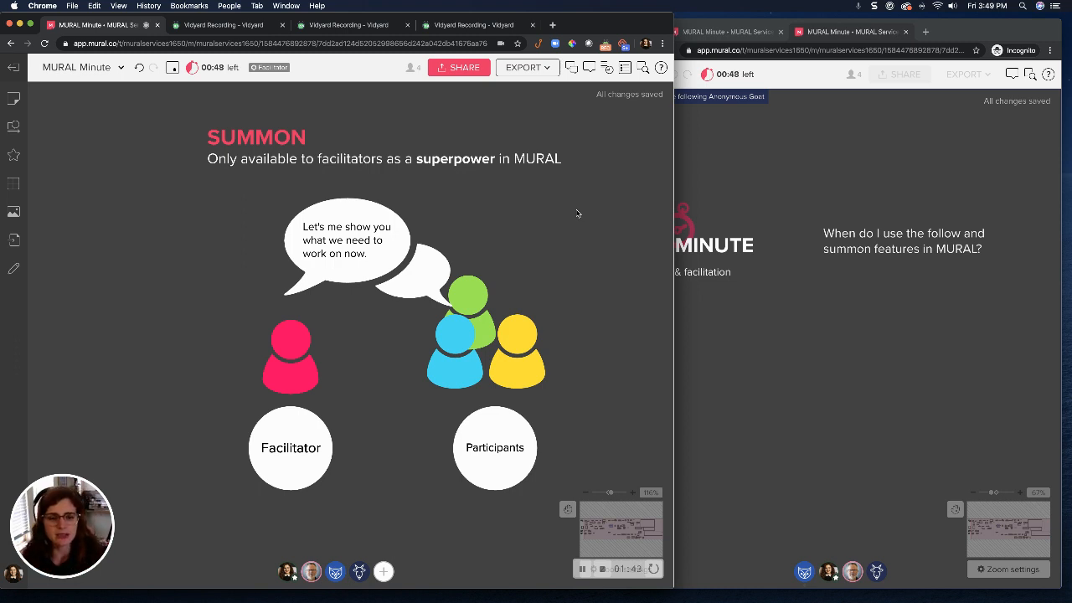
{"action": "mouse_move", "coordinate": [372, 536]}
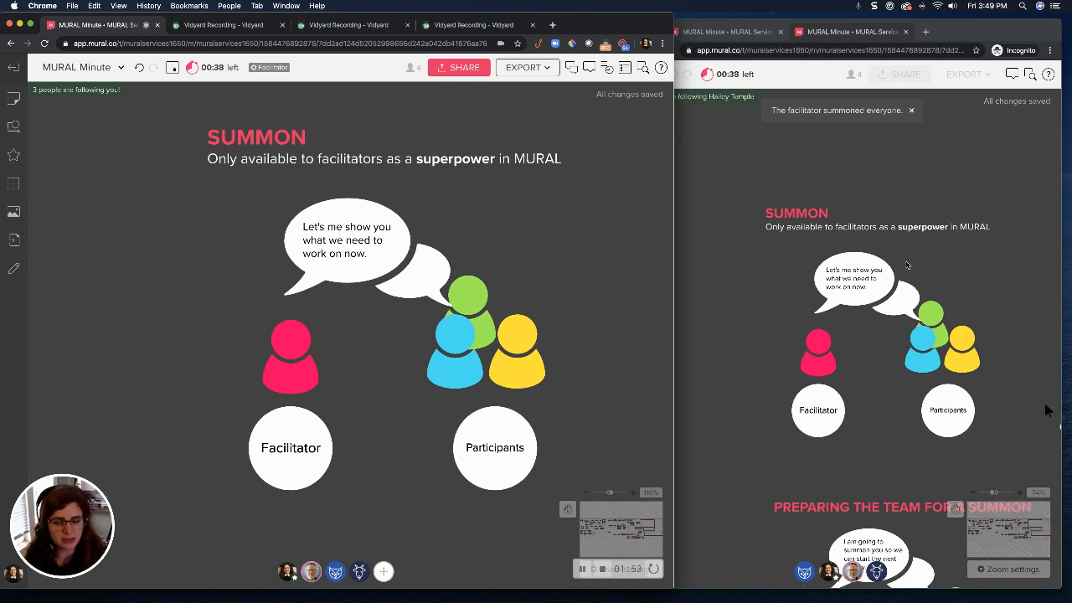
{"action": "mouse_move", "coordinate": [881, 459]}
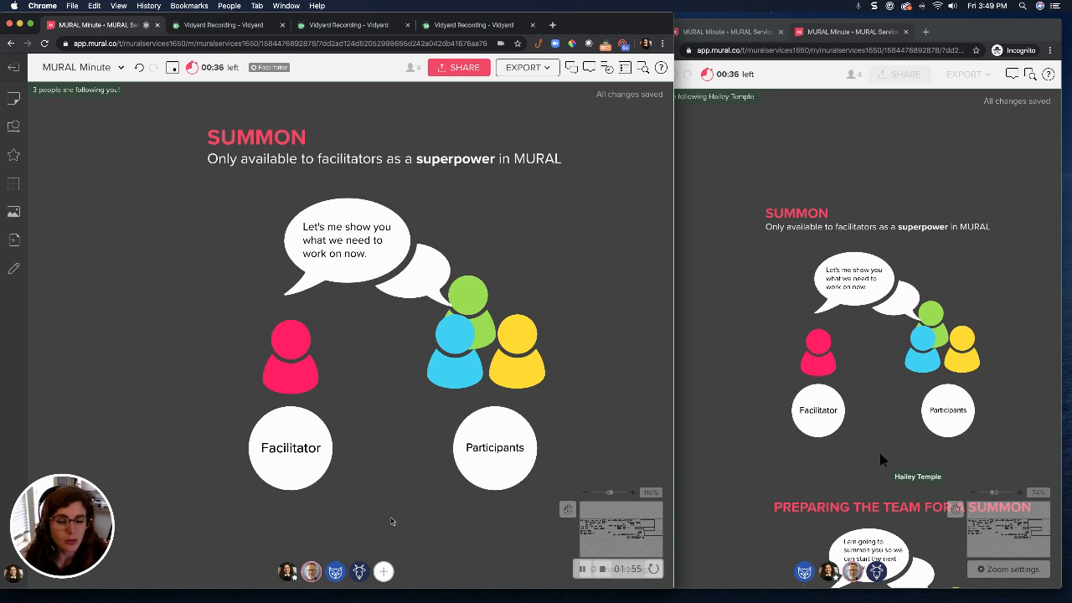
Step: Scroll the board down to the 'Preparing the team for a summon' slide after summoning
{"action": "scroll", "scroll_direction": "down", "scroll_amount": 3}
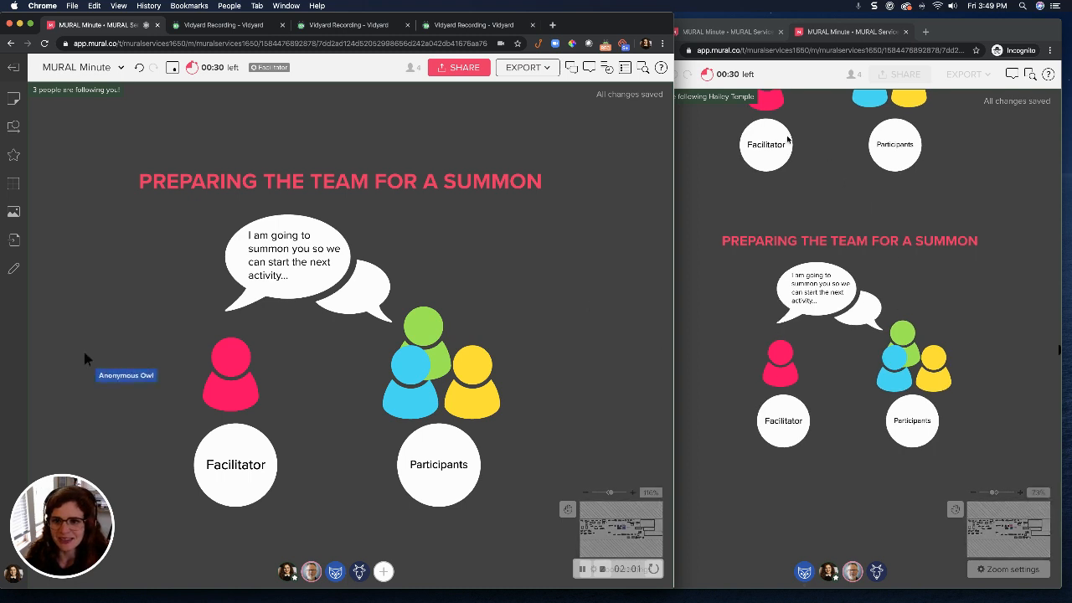
{"action": "mouse_move", "coordinate": [57, 203]}
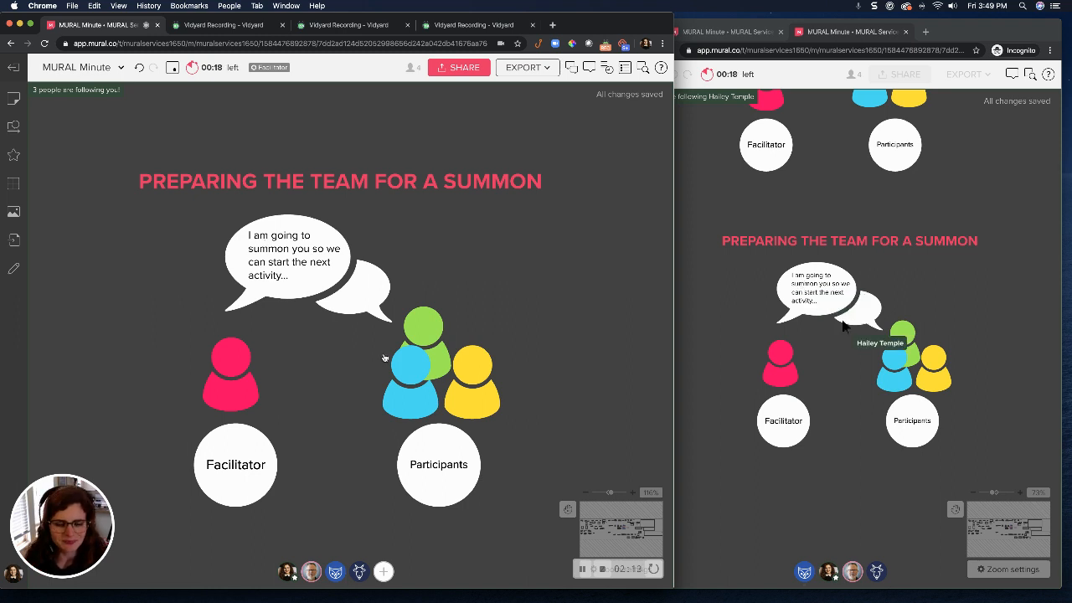
{"action": "mouse_move", "coordinate": [71, 205]}
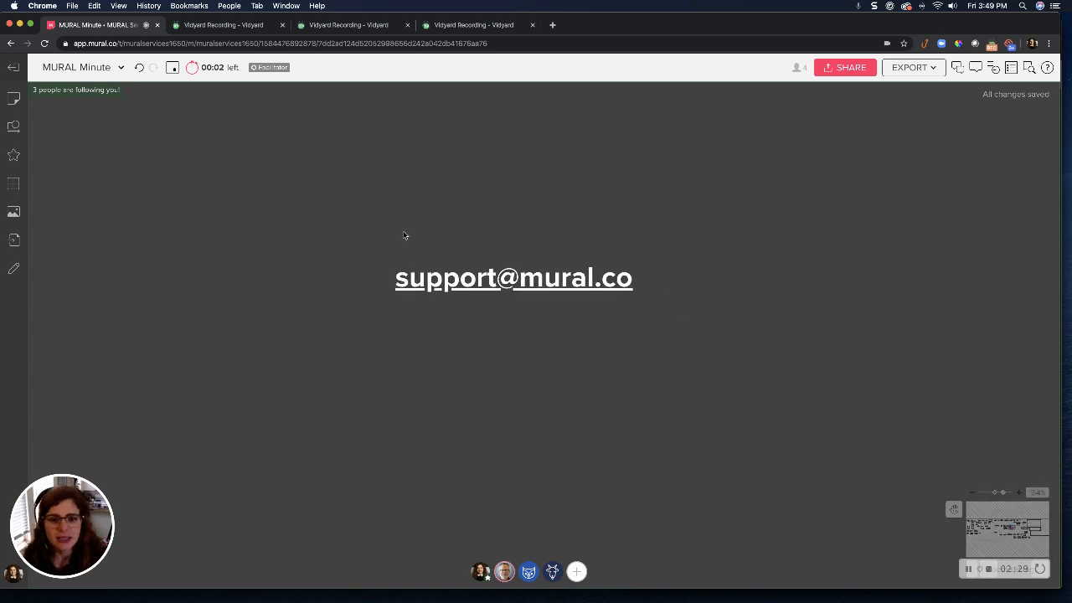
{"action": "mouse_move", "coordinate": [678, 228]}
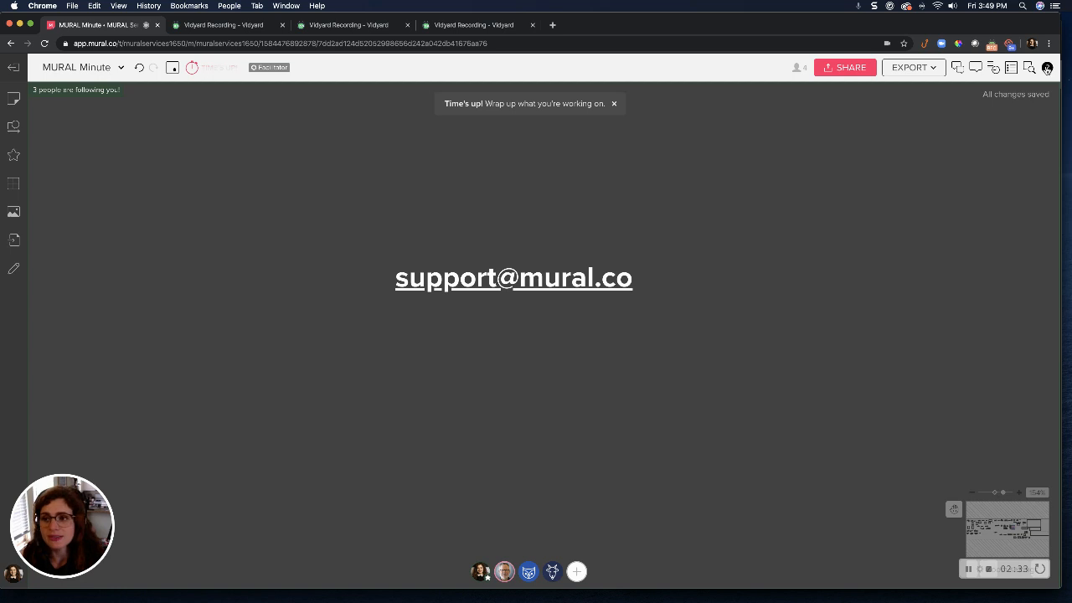
{"action": "left_click", "coordinate": [1047, 67]}
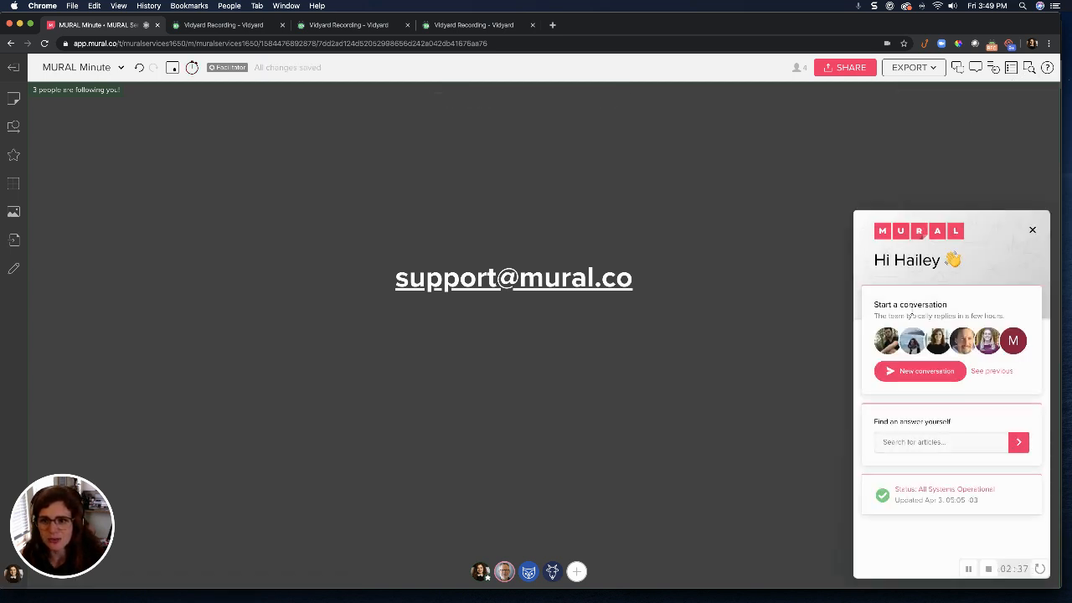
{"action": "mouse_move", "coordinate": [998, 553]}
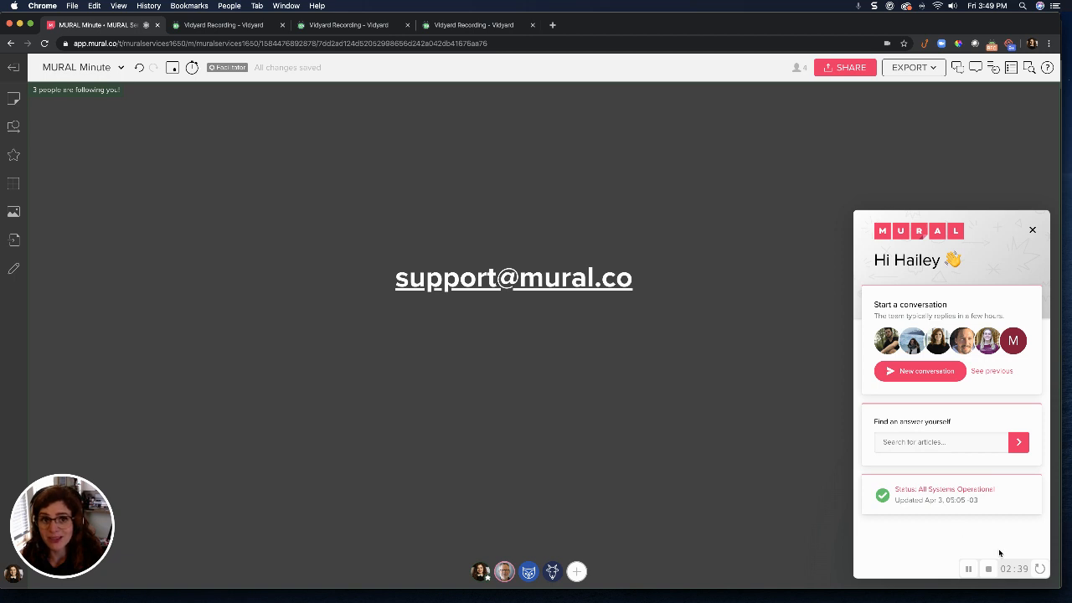